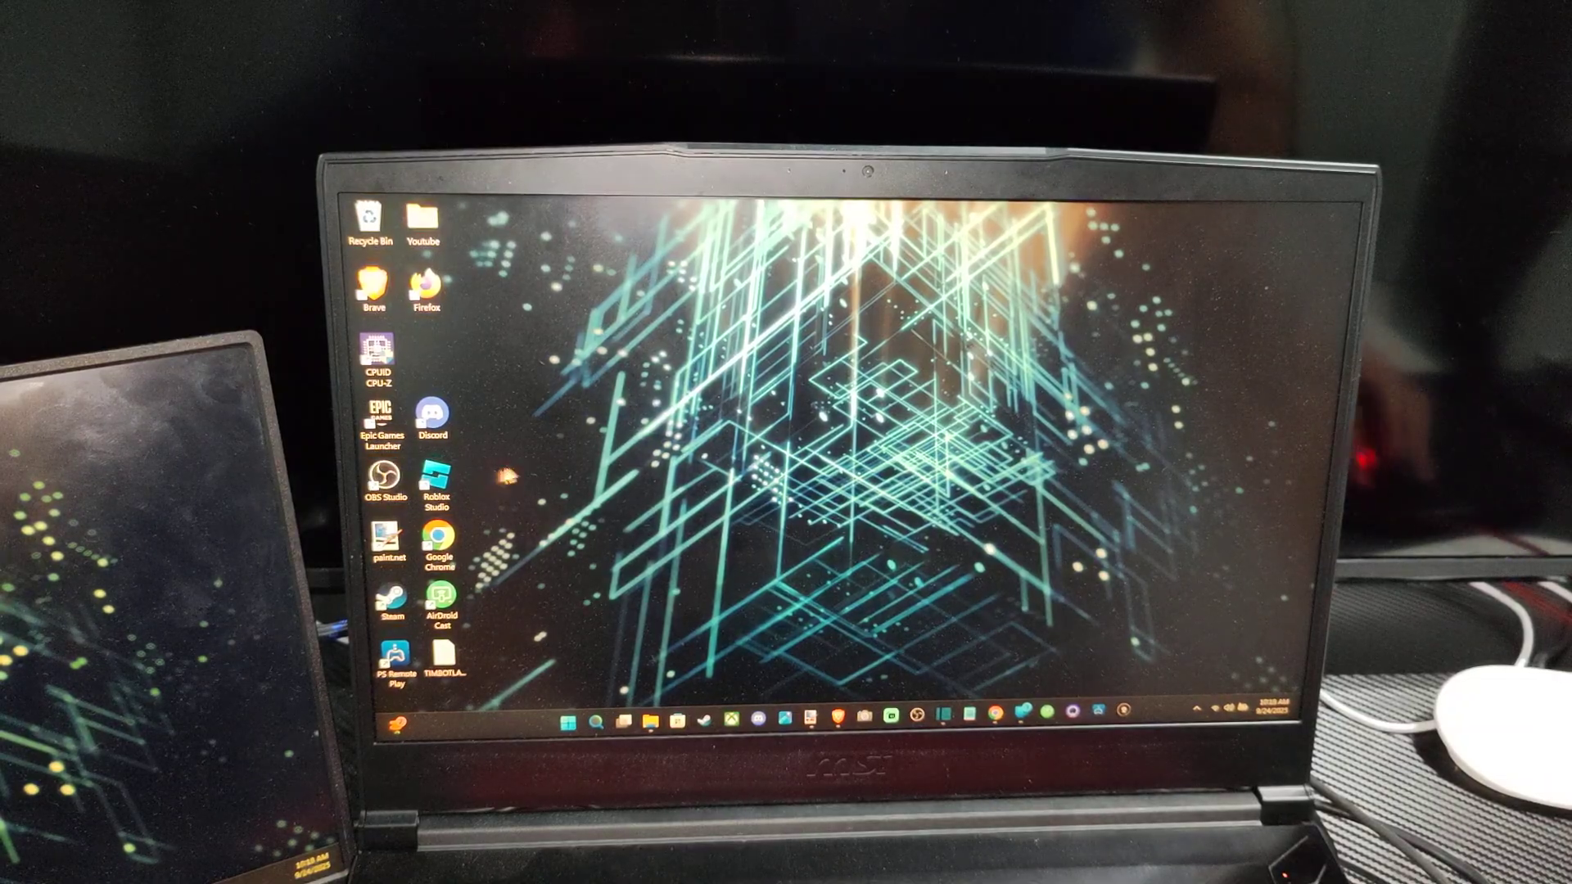
Step: Launch a new File Explorer window from the taskbar icon's jump list
{"action": "right_click", "coordinate": [652, 720]}
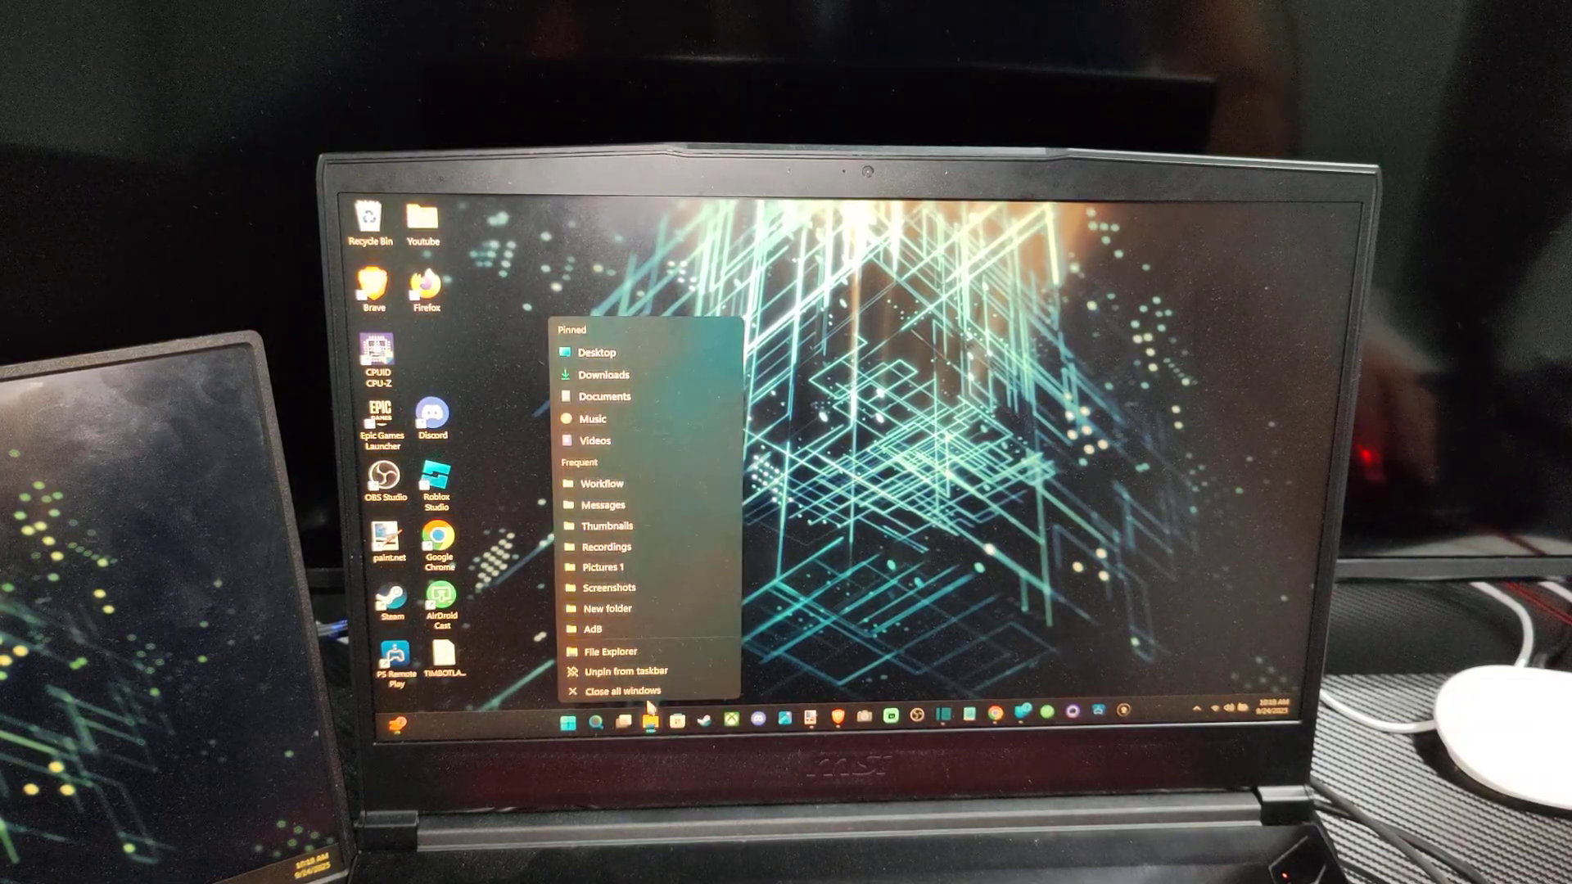
{"action": "mouse_move", "coordinate": [607, 651]}
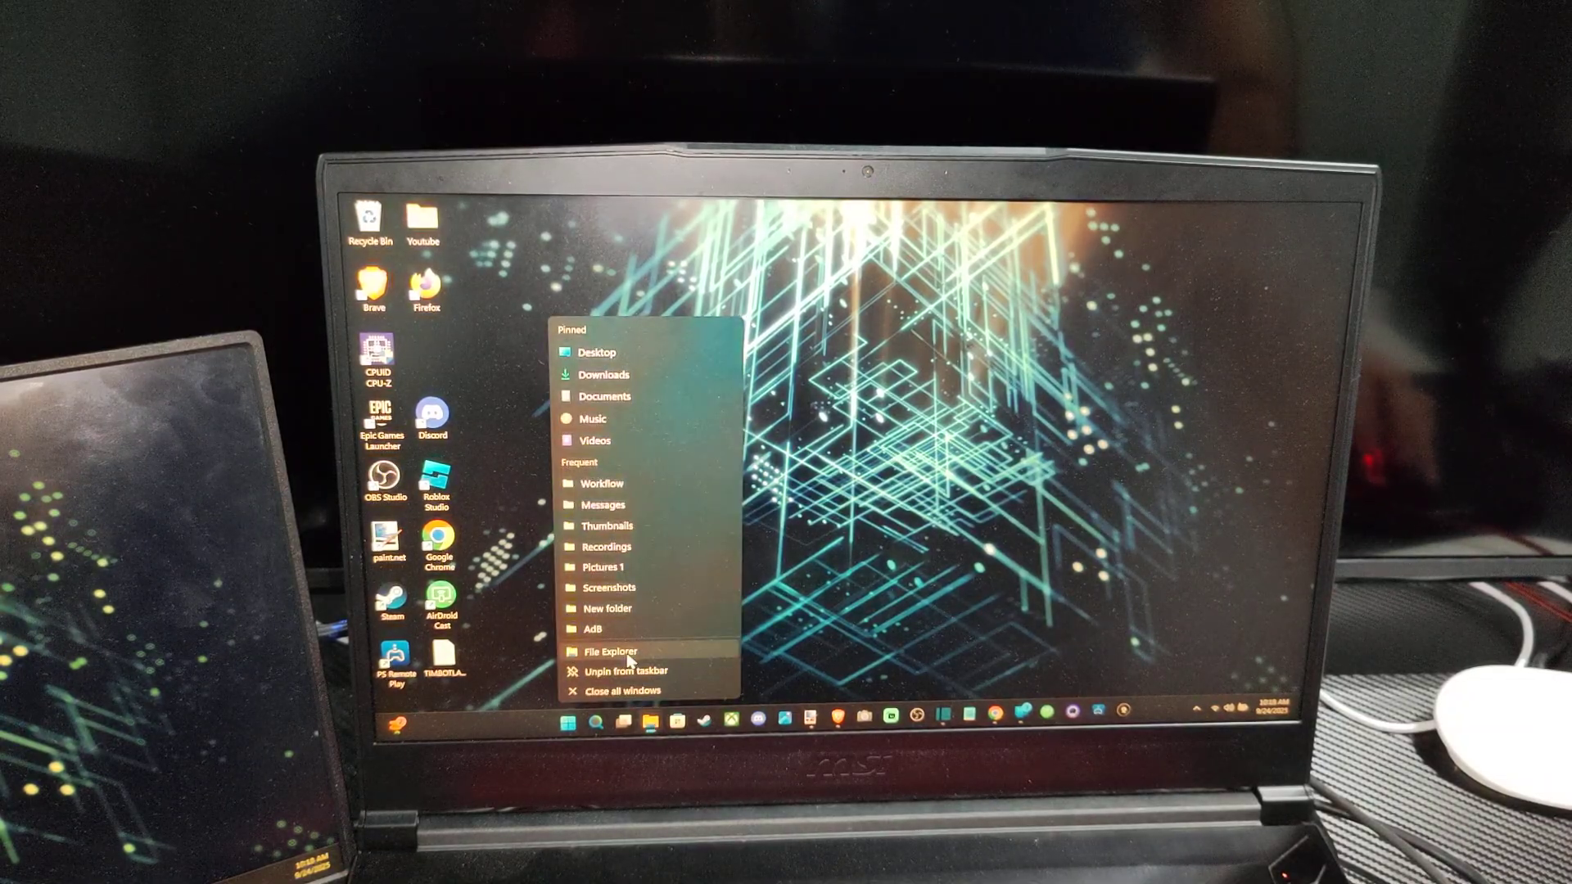
{"action": "left_click", "coordinate": [606, 650]}
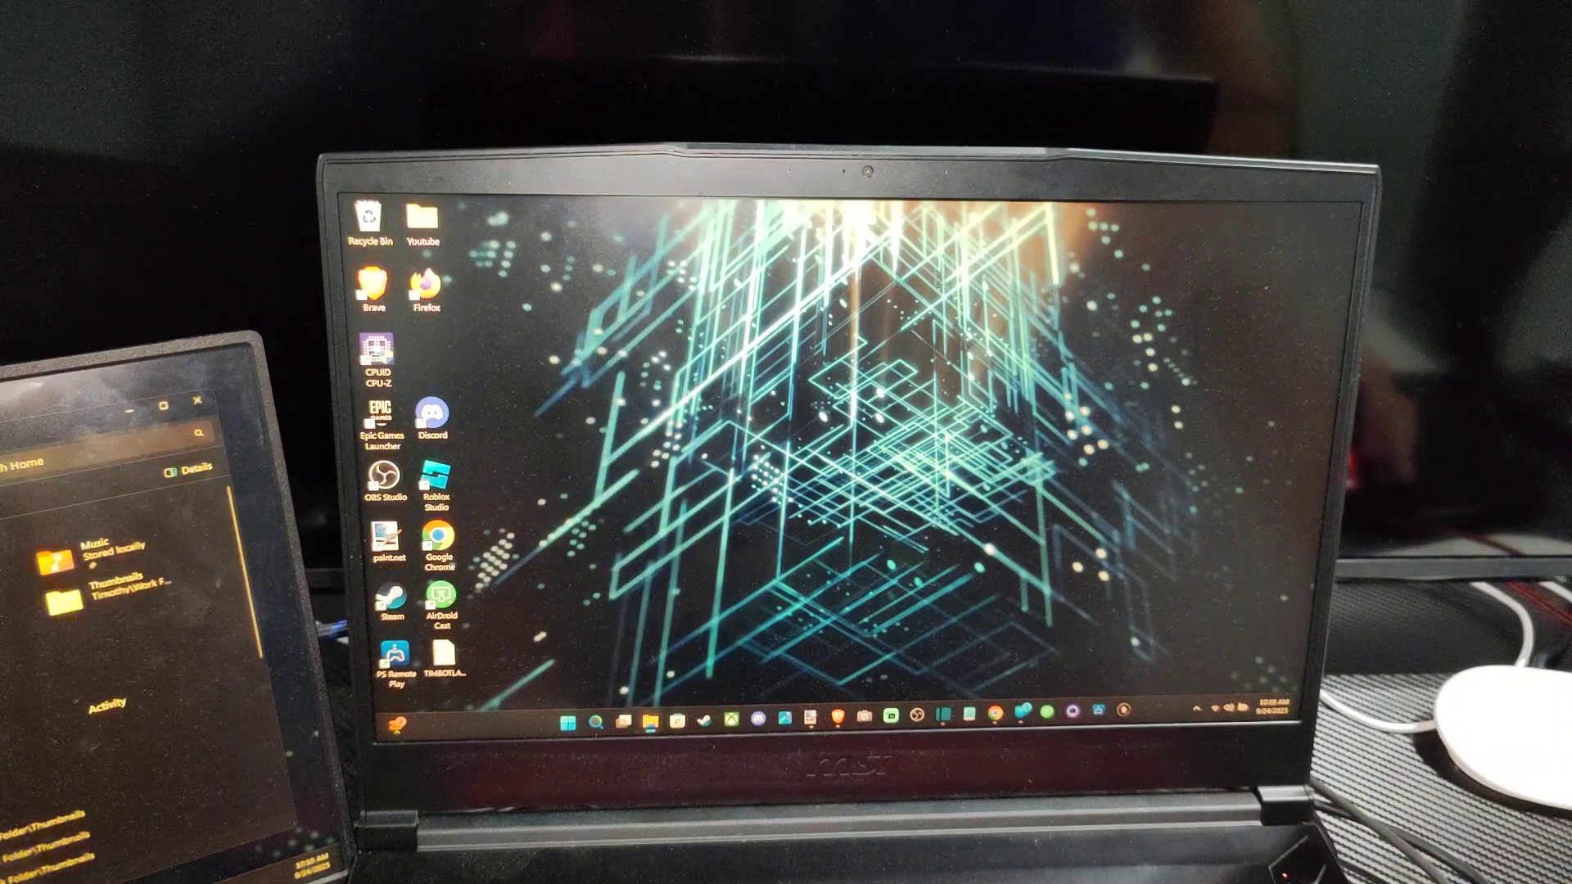
Step: Browse from This PC into the moto g stylus 5G - 2023 phone's Internal shared storage
{"action": "left_click", "coordinate": [650, 720]}
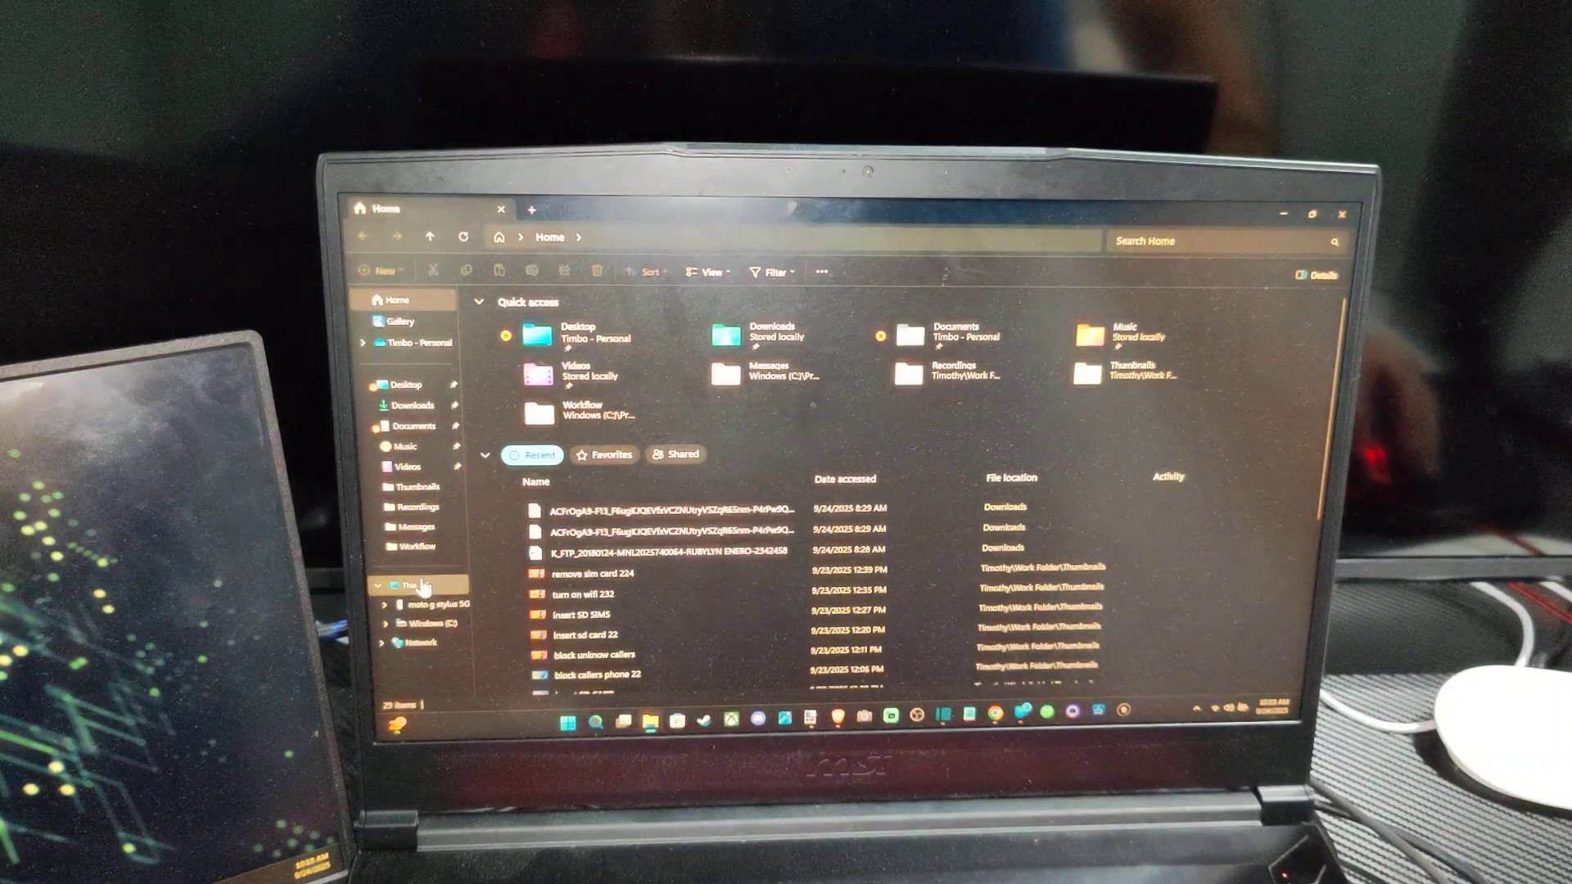
{"action": "left_click", "coordinate": [410, 586]}
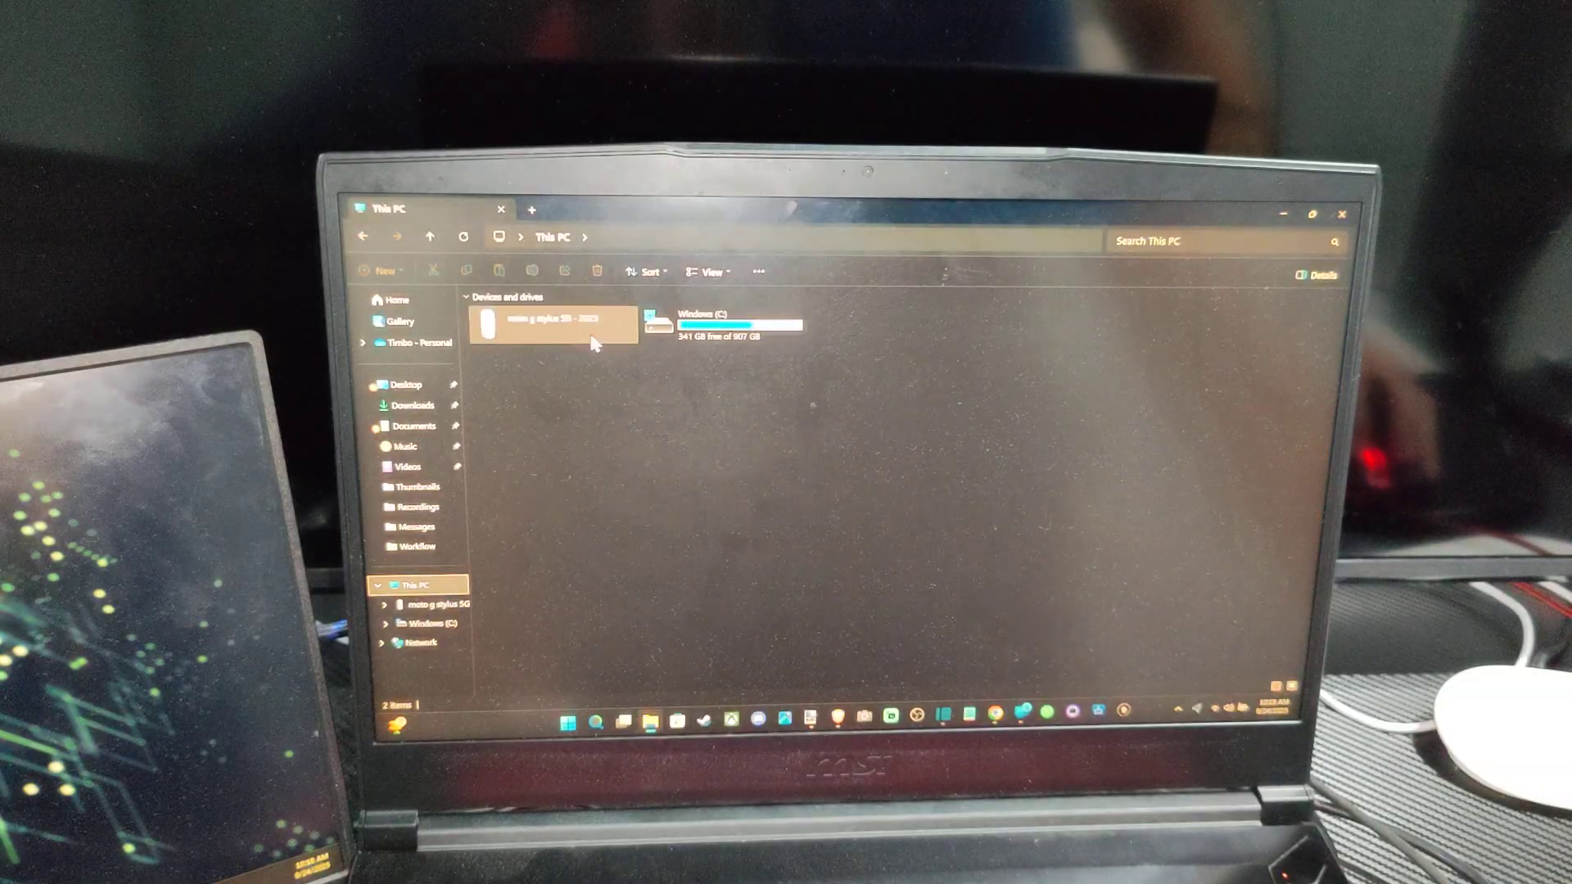
{"action": "double_click", "coordinate": [552, 323]}
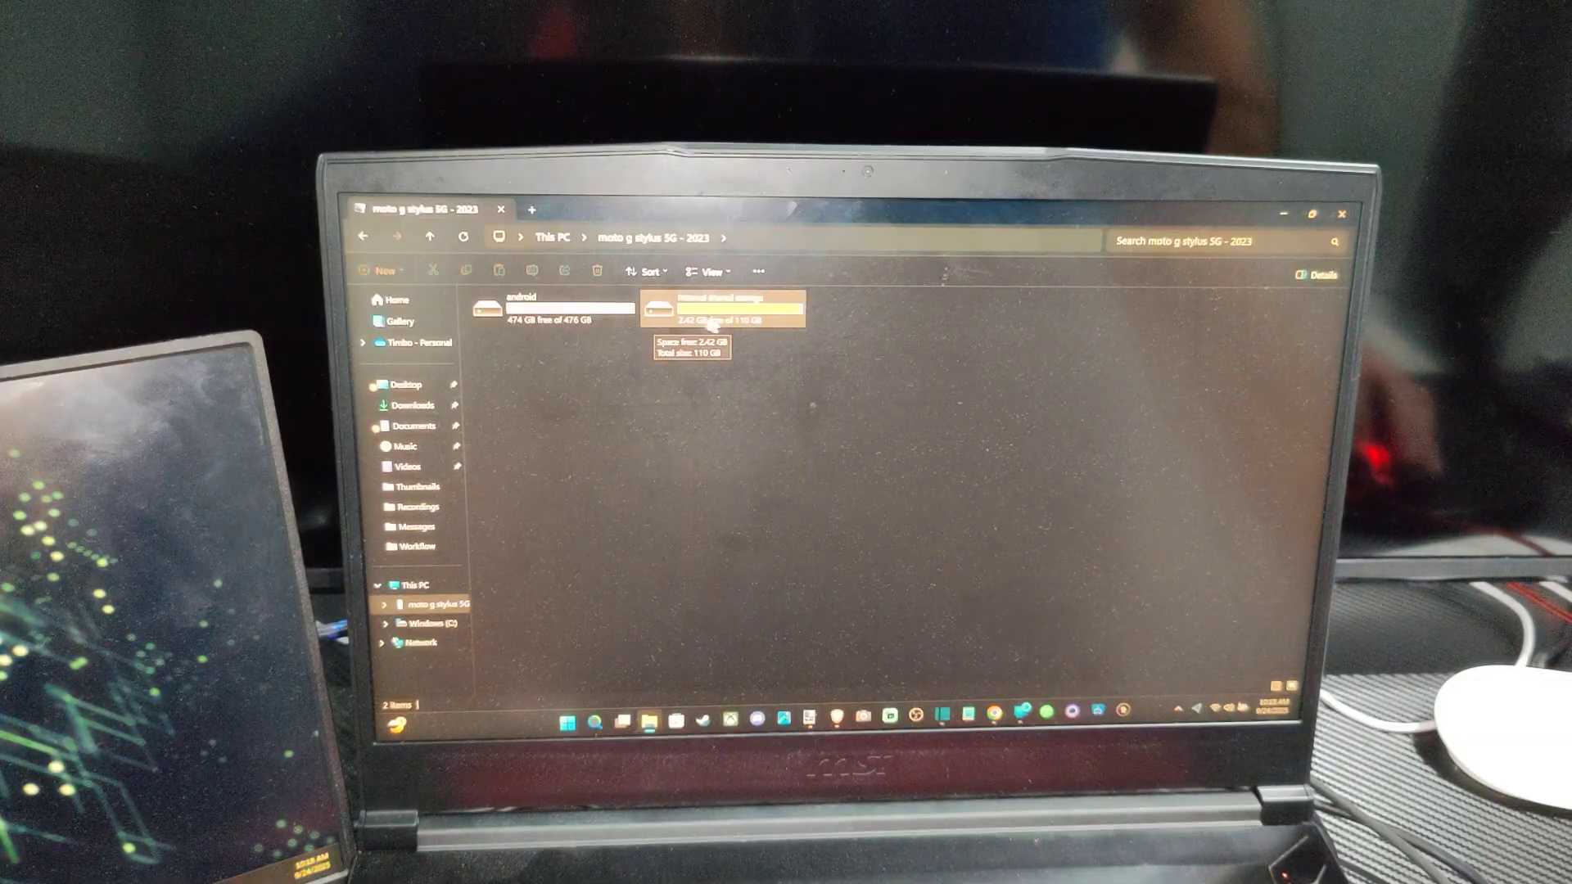
{"action": "double_click", "coordinate": [721, 308]}
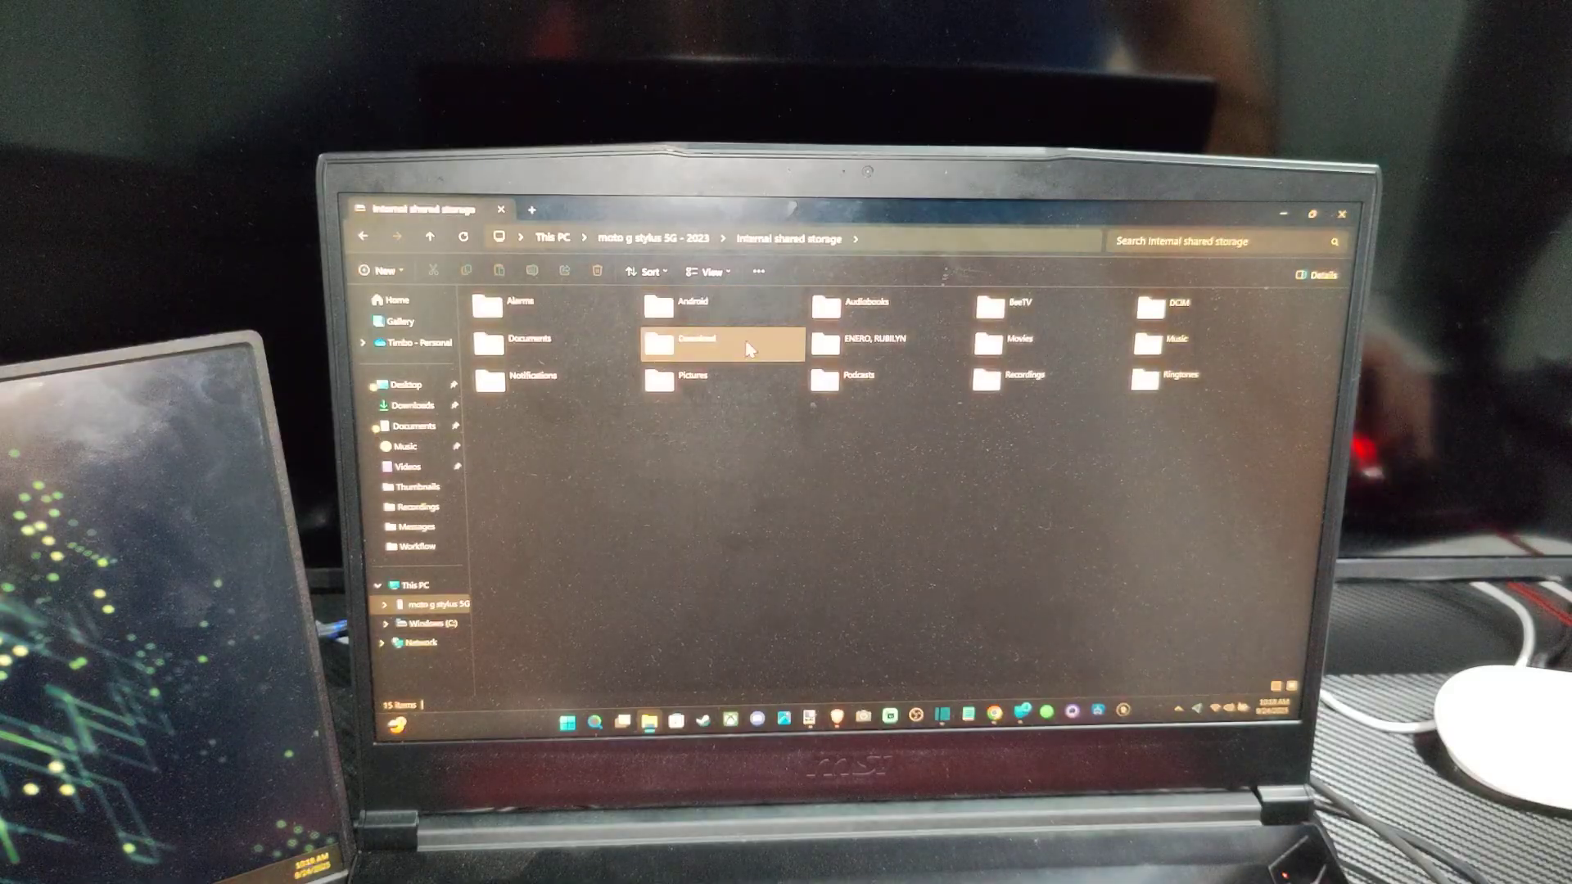
Step: View the DCIM Camera photos, return to DCIM and bring up the Camera folder's options
{"action": "double_click", "coordinate": [1177, 303]}
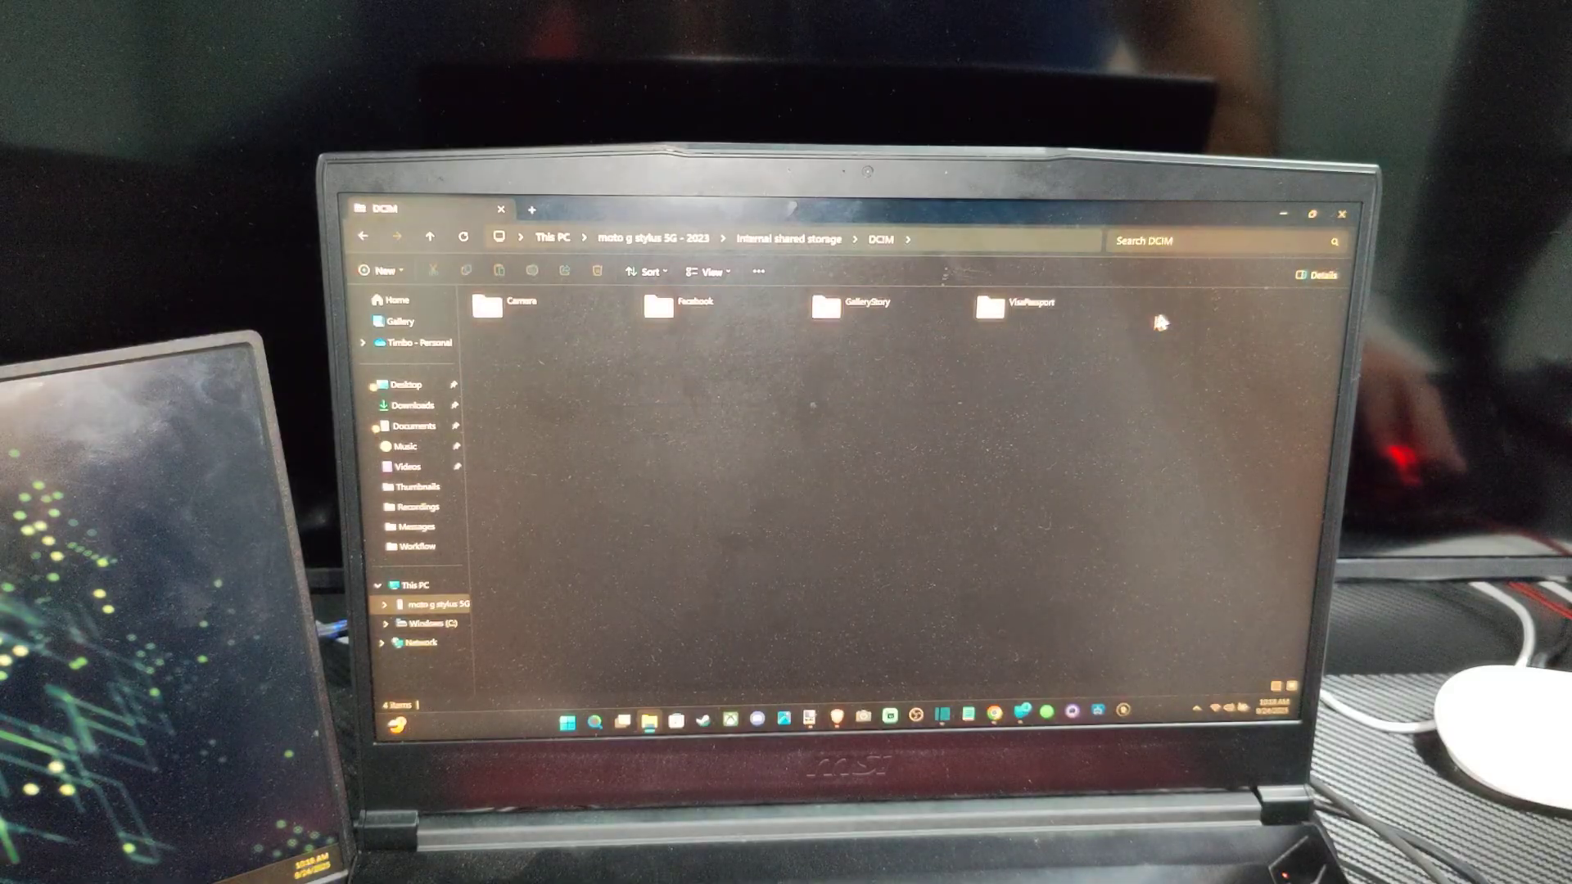
{"action": "mouse_move", "coordinate": [787, 401]}
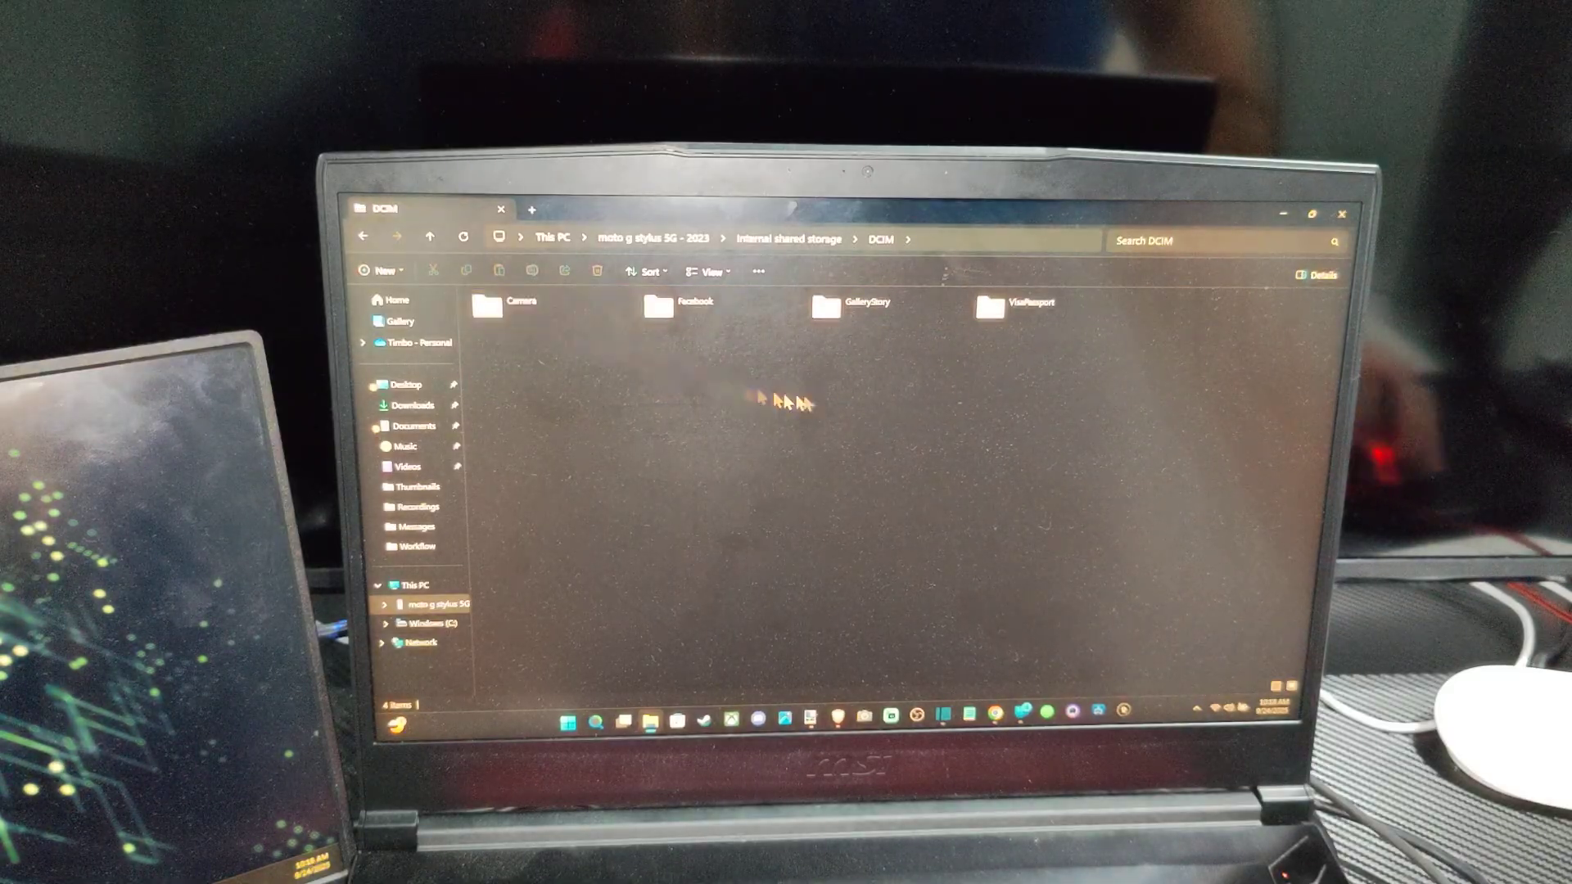
{"action": "double_click", "coordinate": [521, 299]}
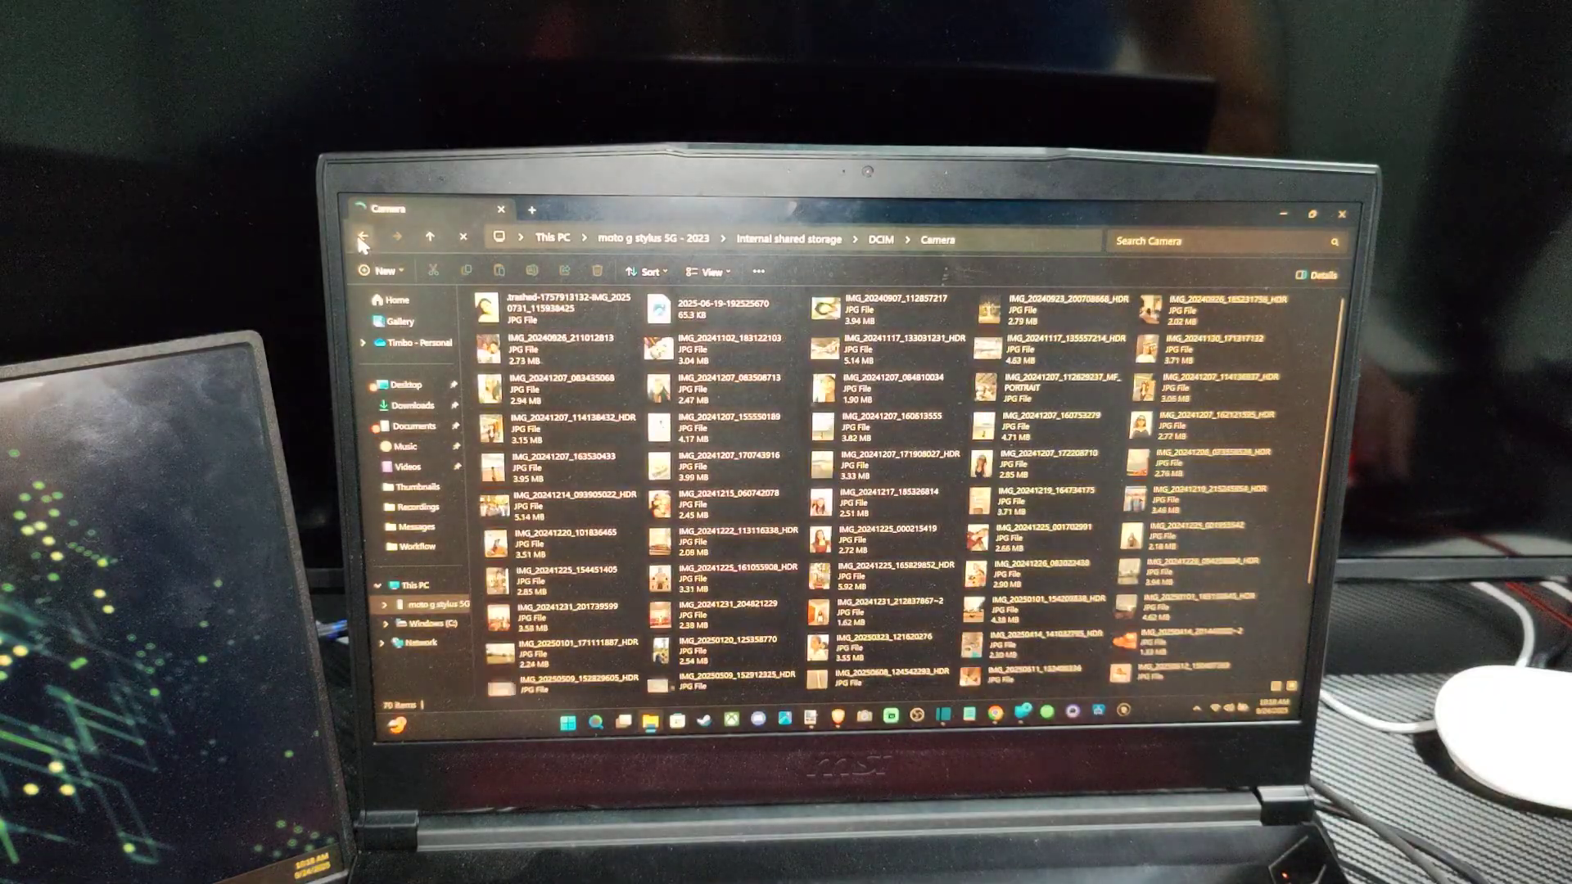
{"action": "left_click", "coordinate": [364, 239]}
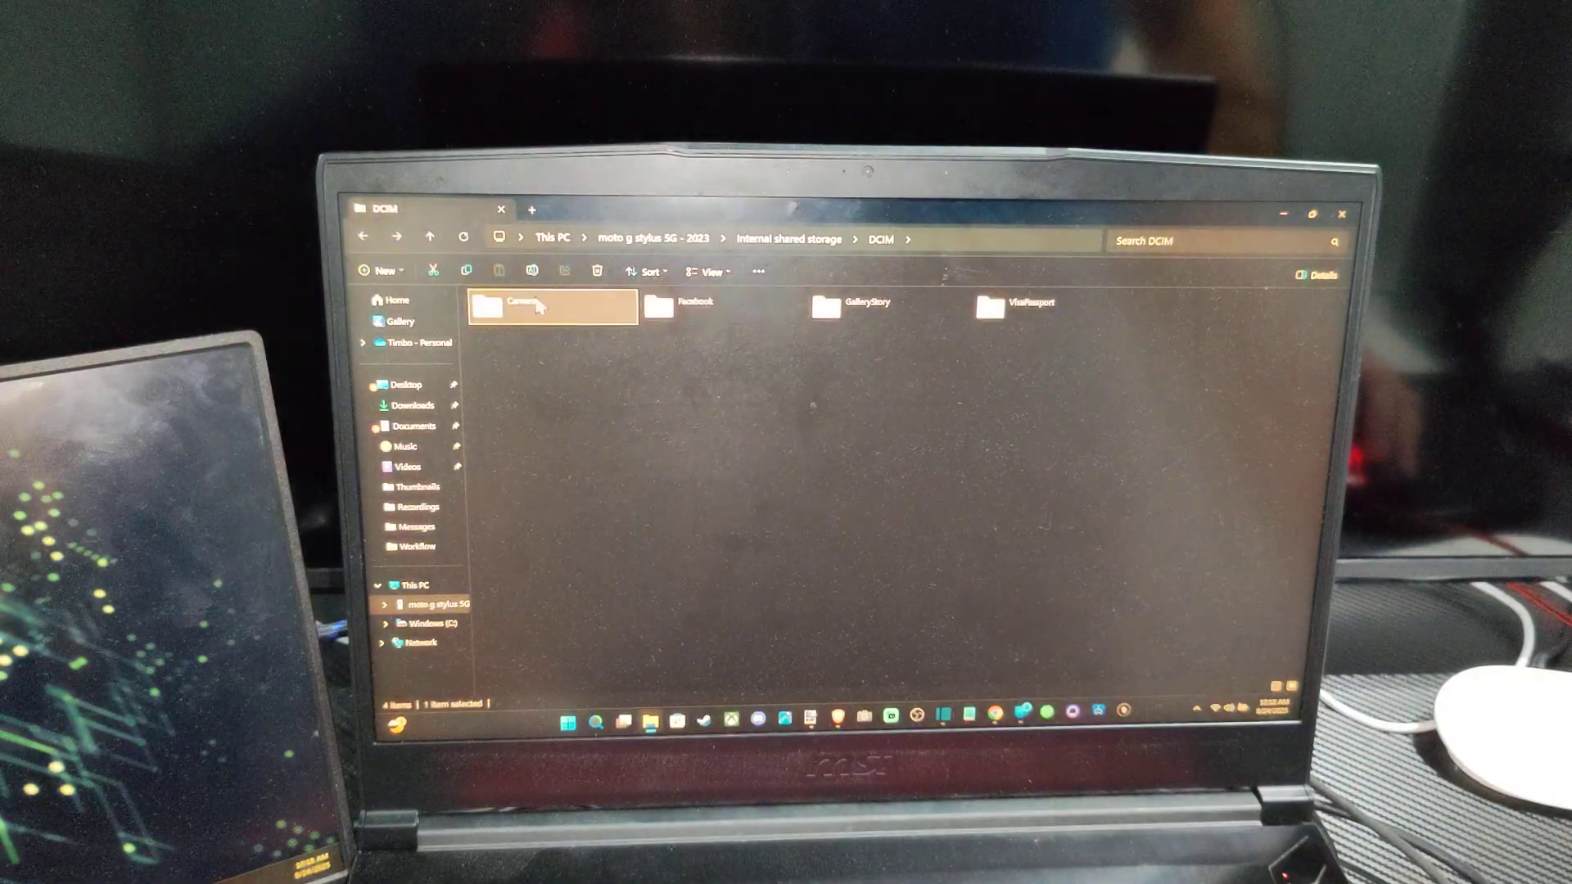
{"action": "right_click", "coordinate": [516, 306]}
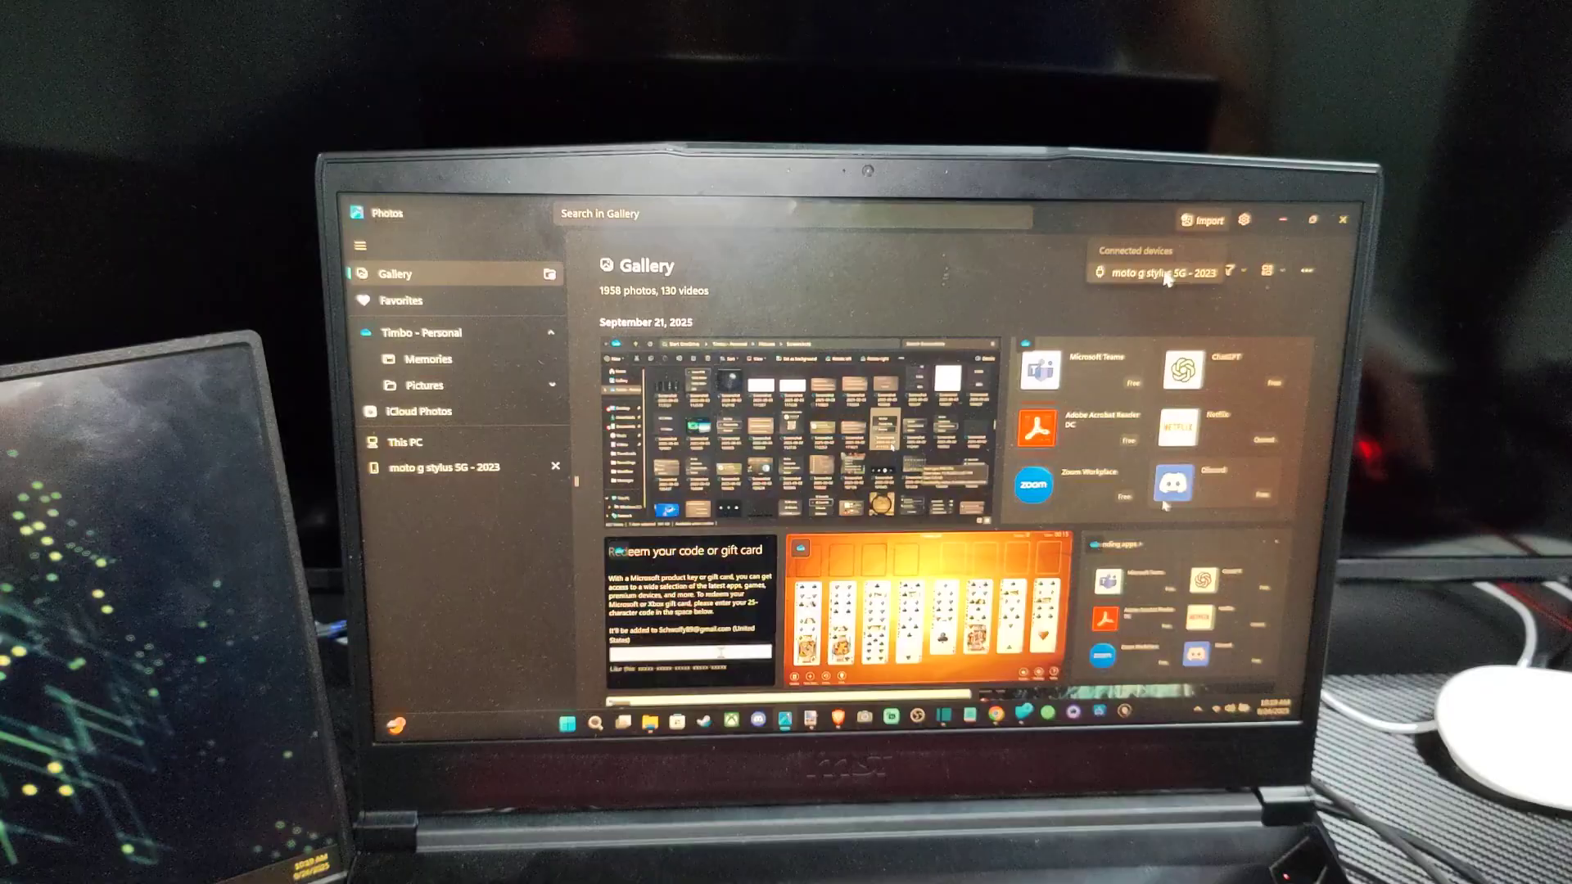
Step: Choose the moto g stylus 5G - 2023 phone as the Photos import source
{"action": "left_click", "coordinate": [441, 467]}
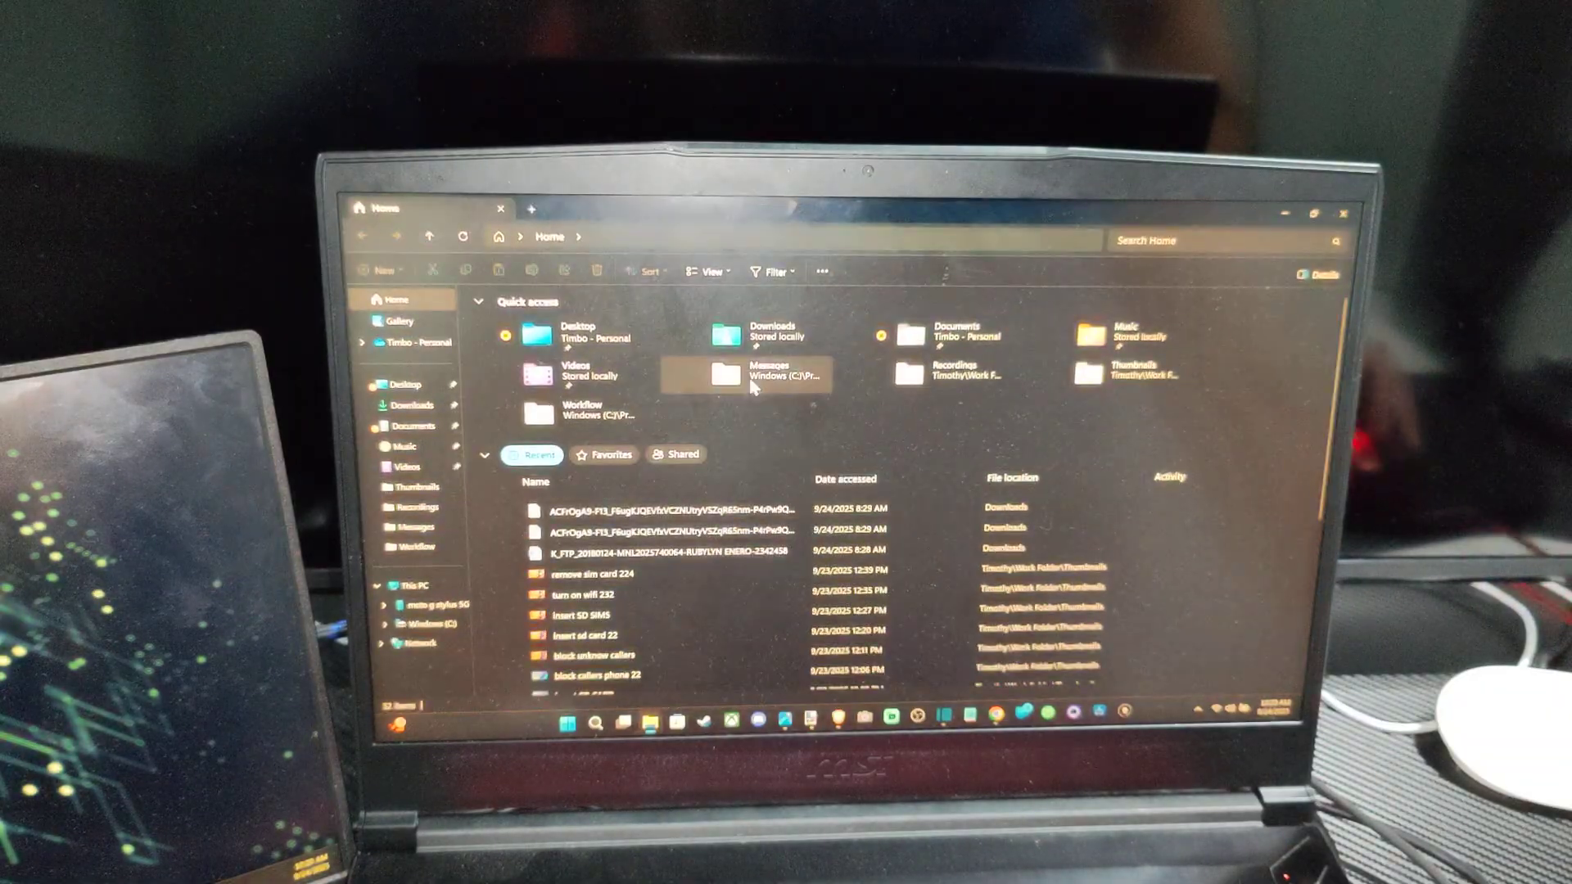
Step: Browse the phone's android storage to DCIM Camera and select the single 13.2 MB file
{"action": "left_click", "coordinate": [439, 605]}
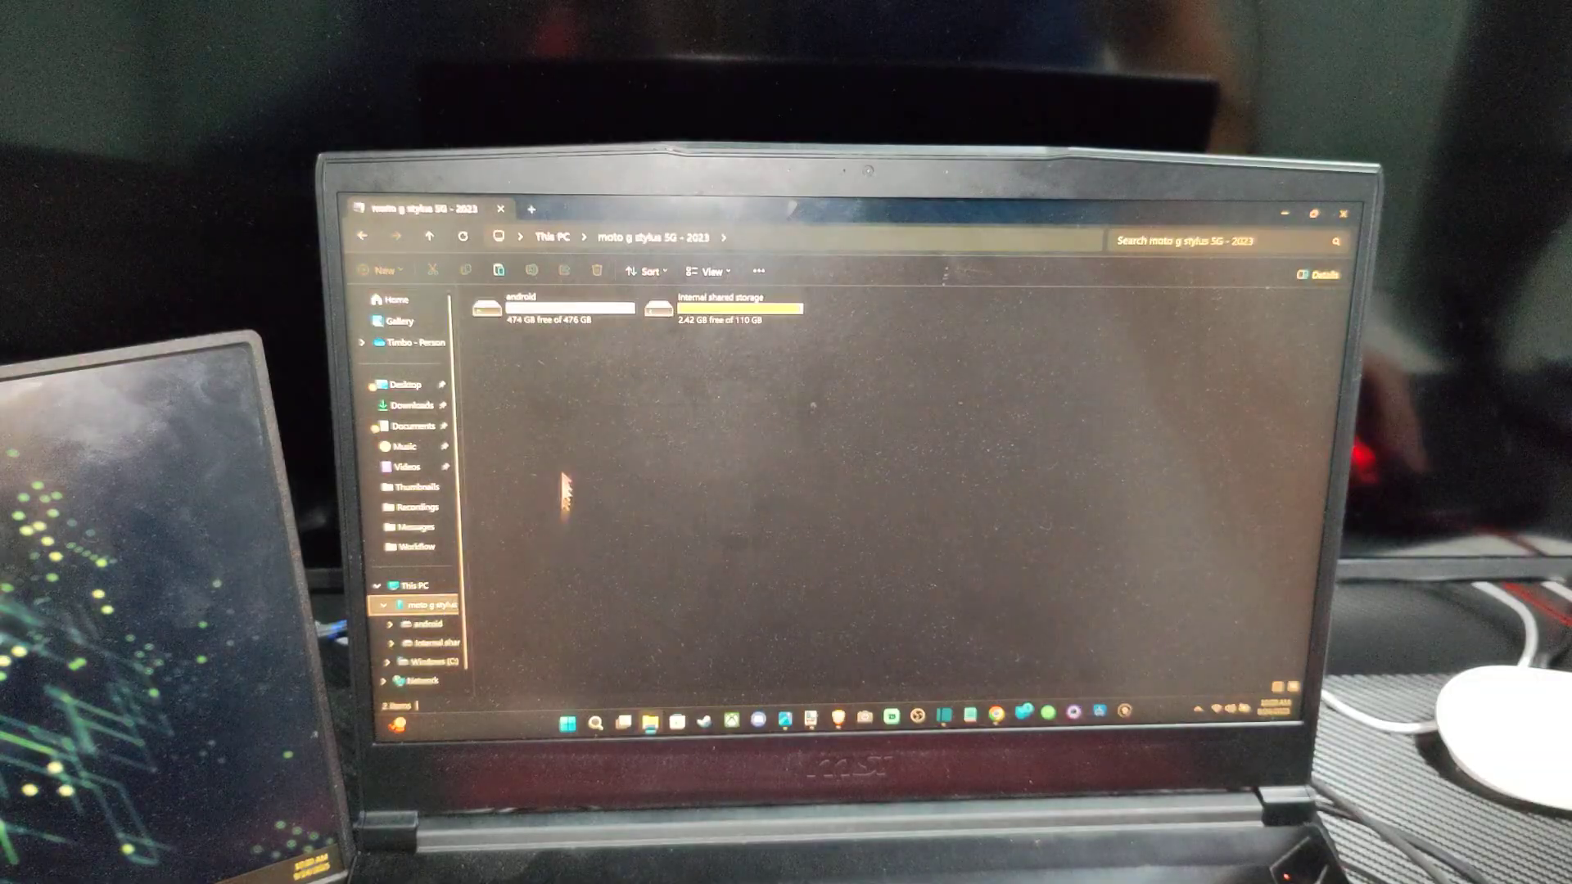
{"action": "double_click", "coordinate": [516, 308]}
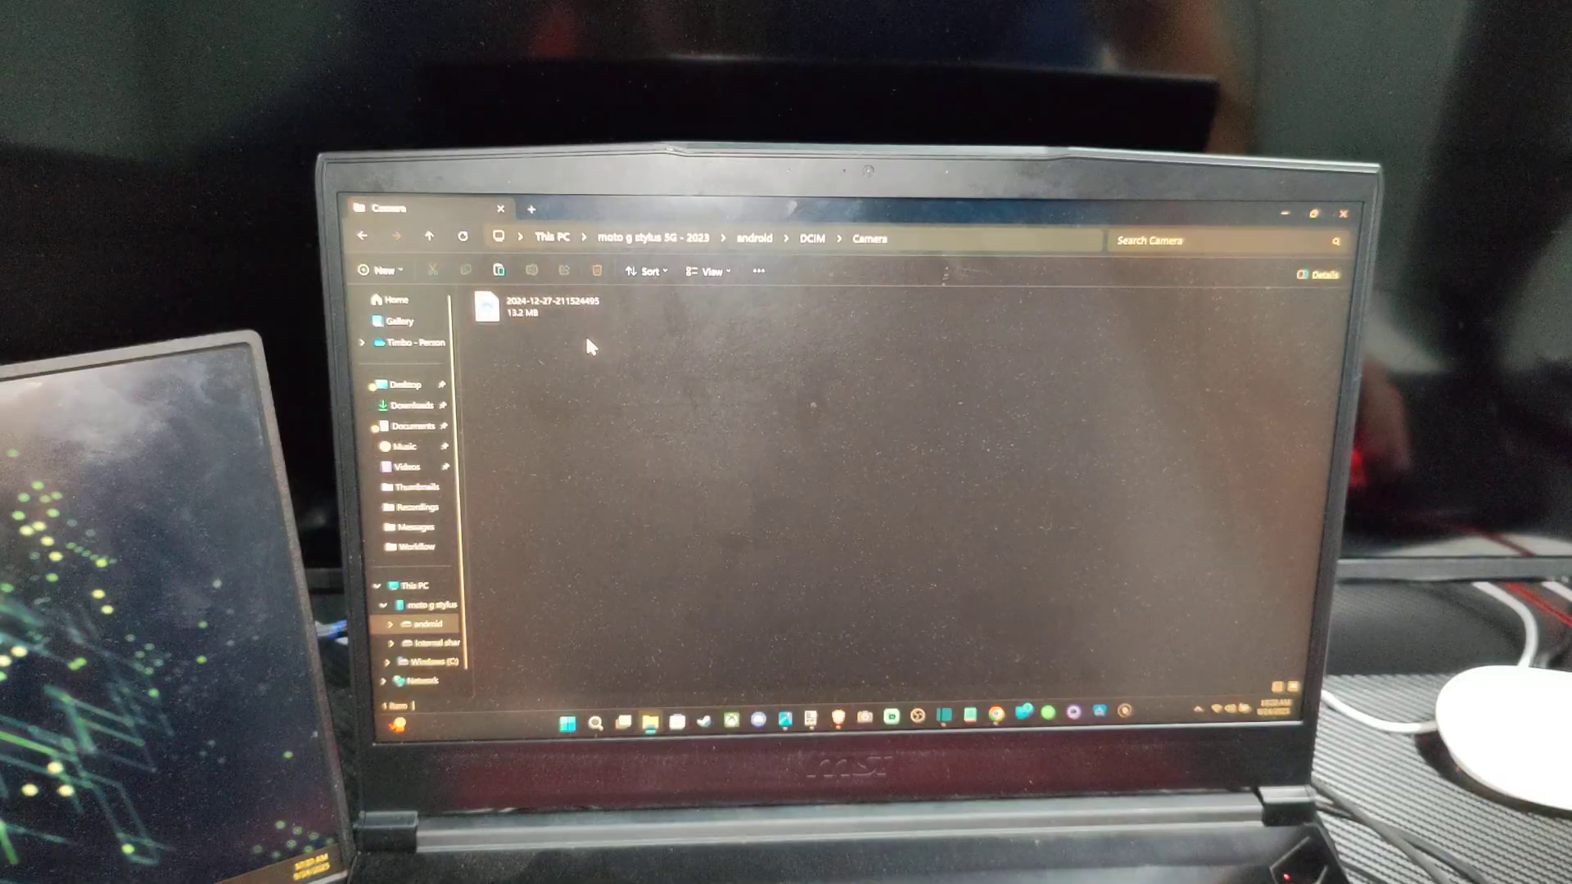
{"action": "left_click", "coordinate": [542, 306]}
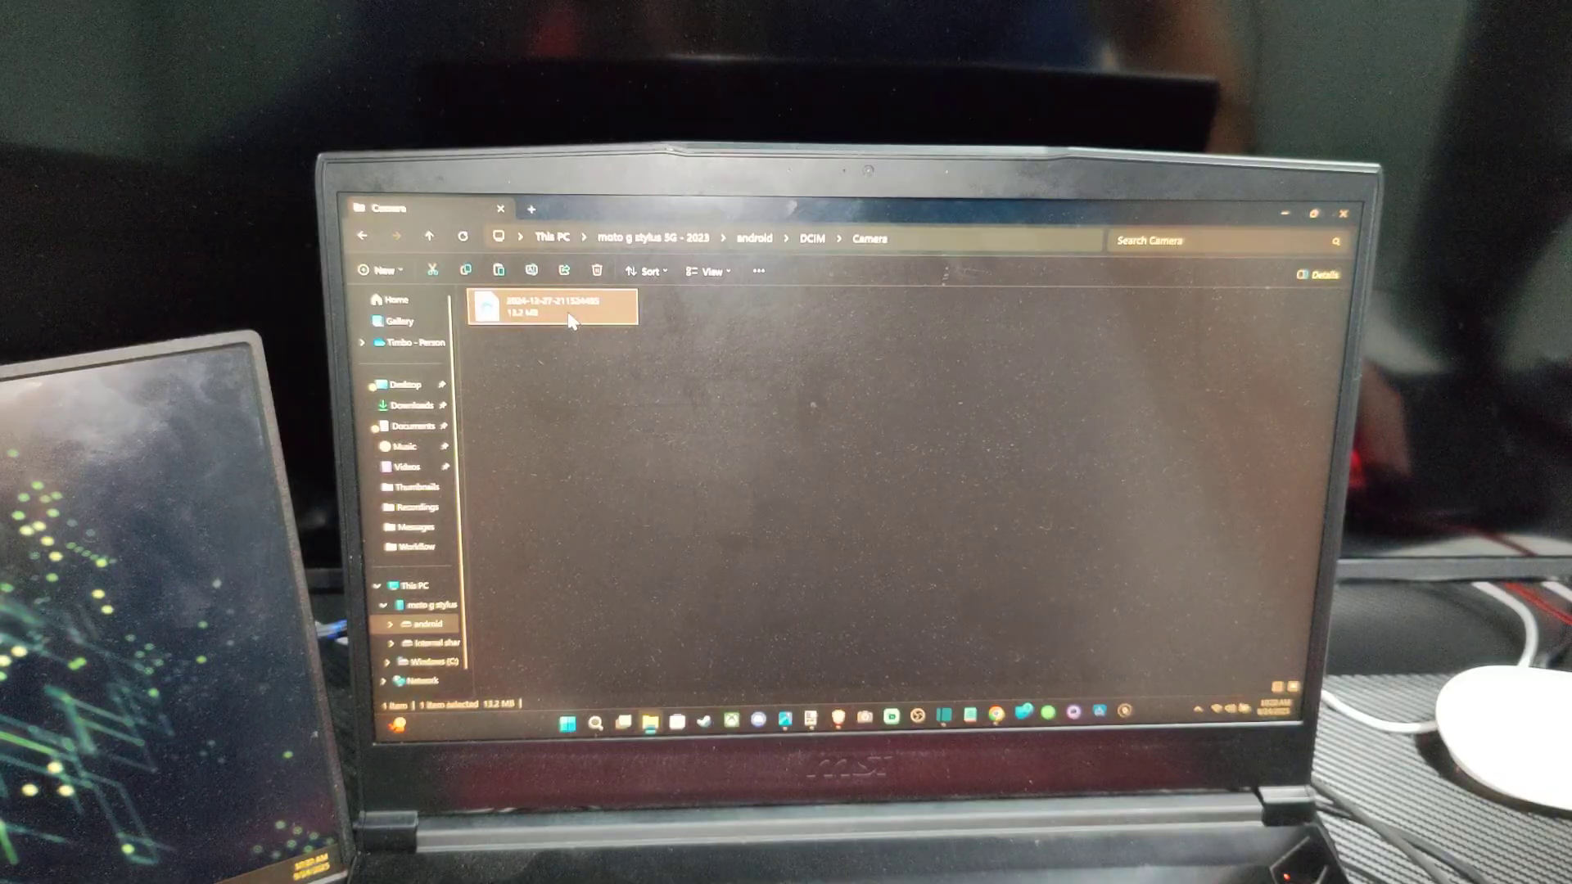
{"action": "double_click", "coordinate": [550, 306]}
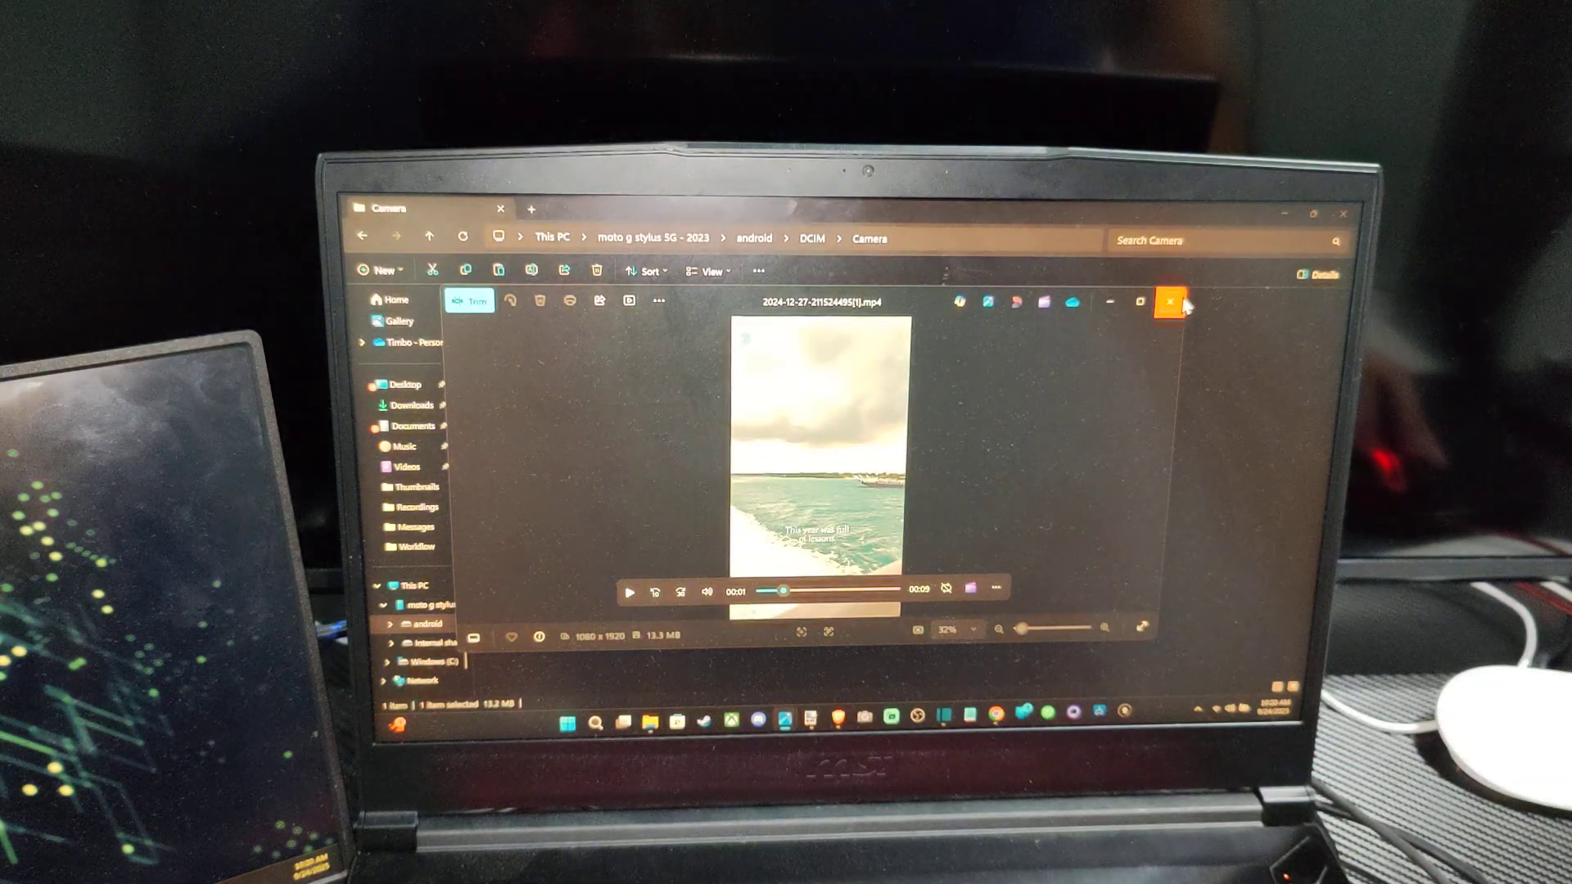
{"action": "left_click", "coordinate": [1167, 303]}
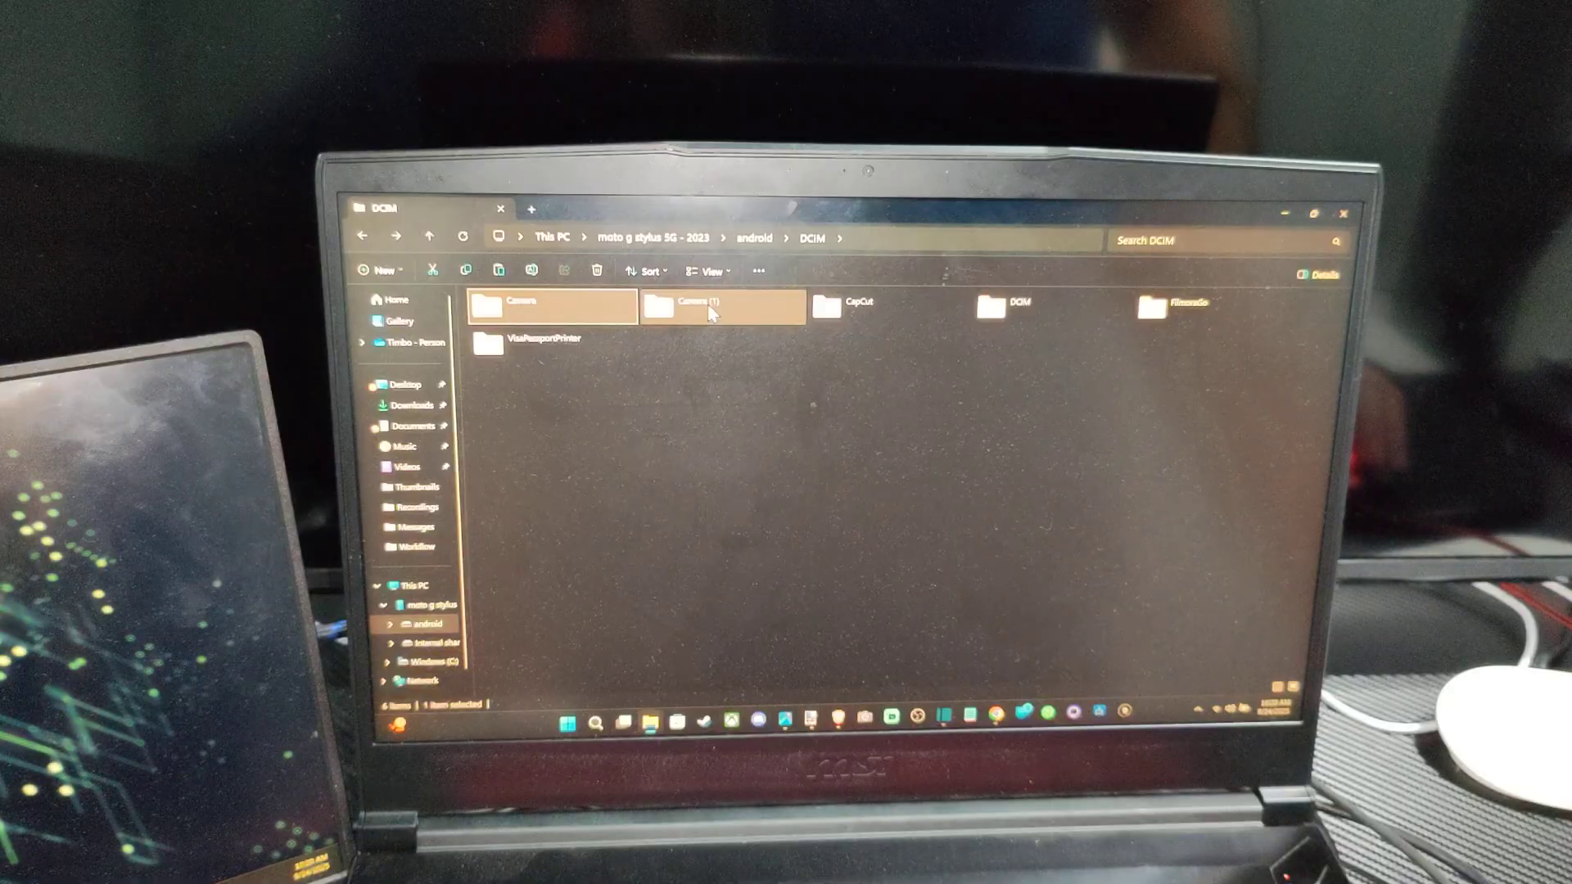
Step: Select the Camera folder in the android storage's DCIM folder
{"action": "left_click", "coordinate": [521, 305]}
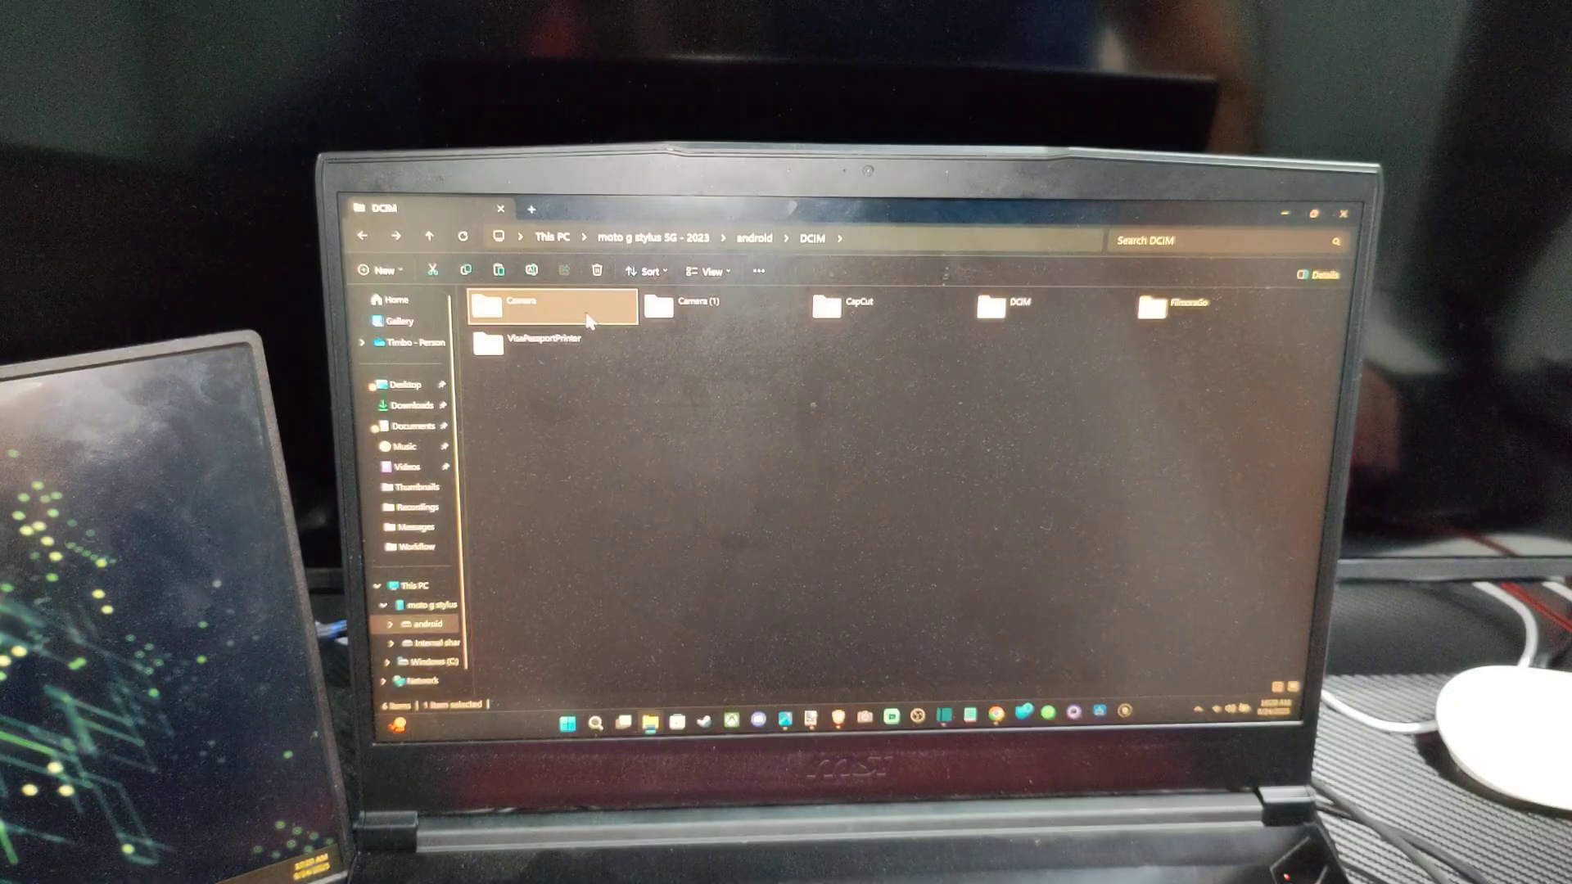